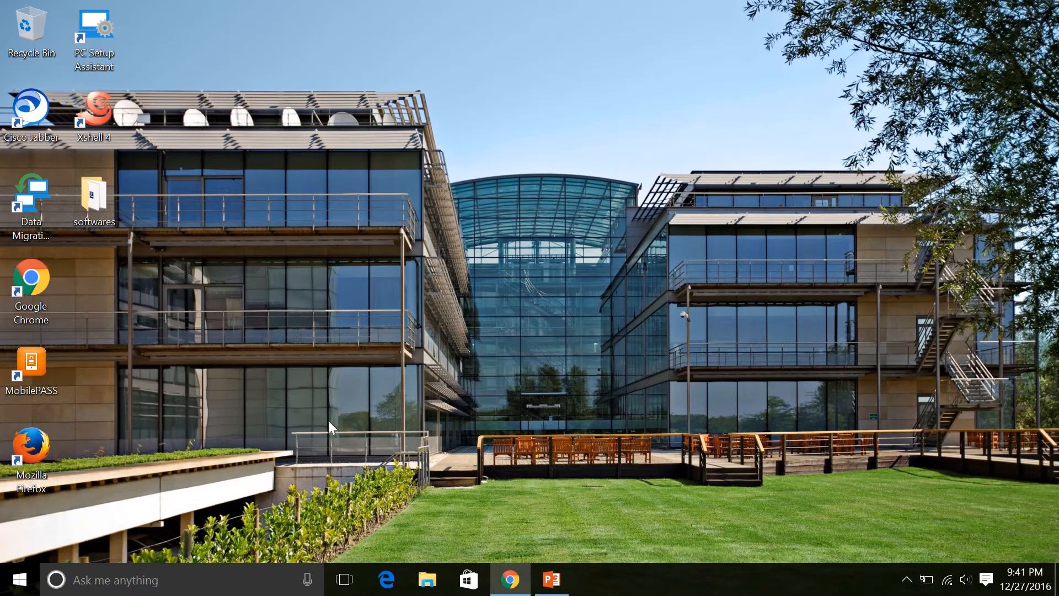
mouse_move(611, 442)
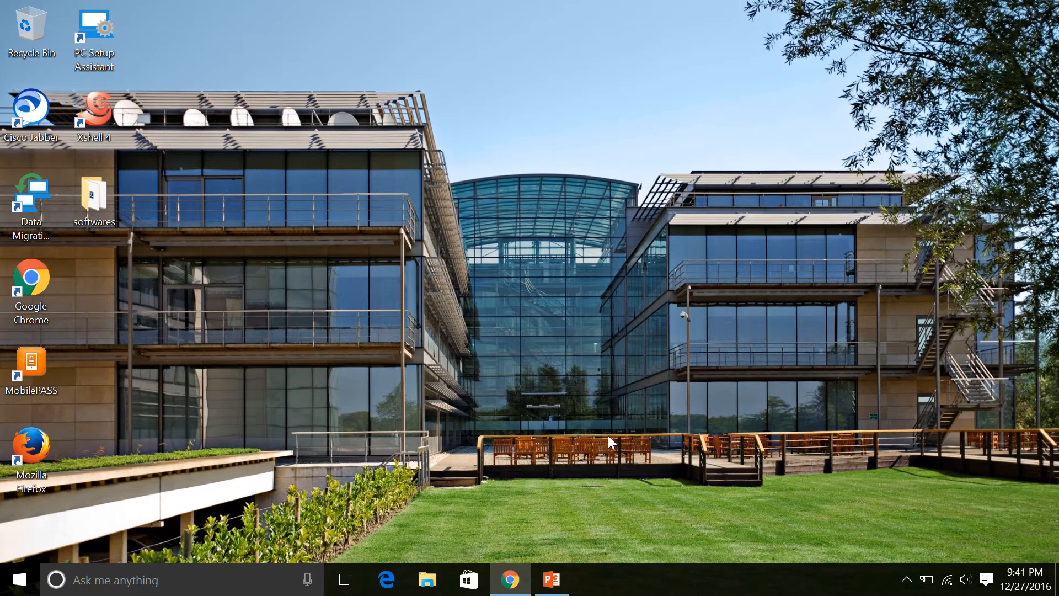
mouse_move(535, 356)
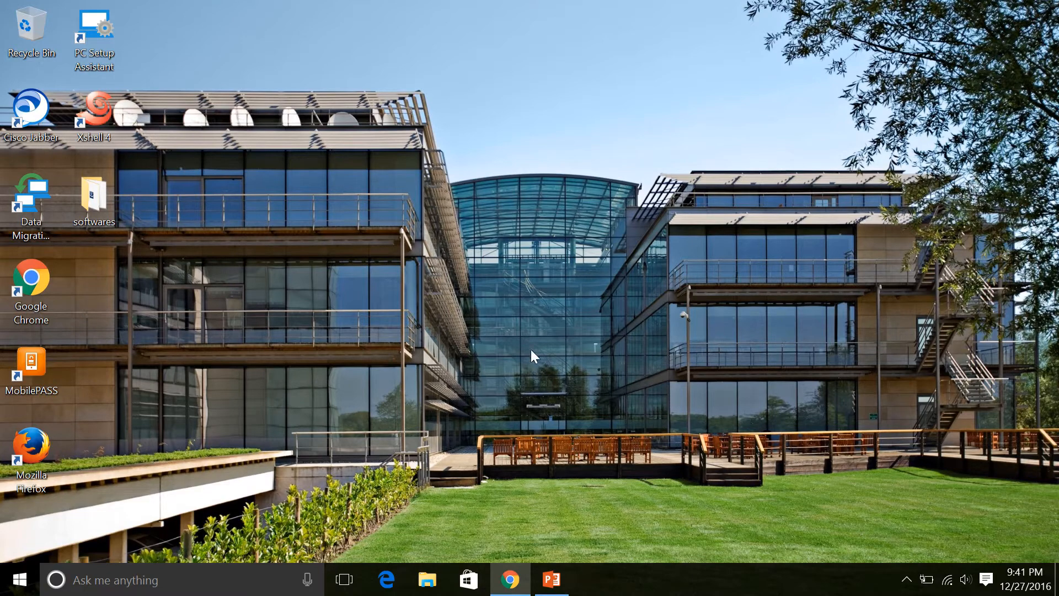
mouse_move(206, 562)
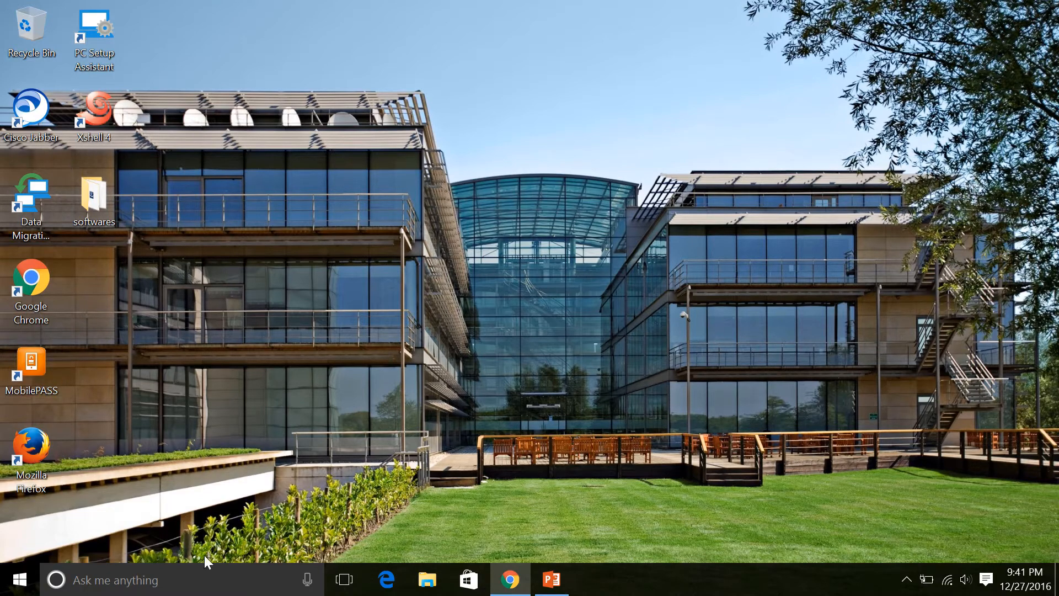
mouse_move(577, 578)
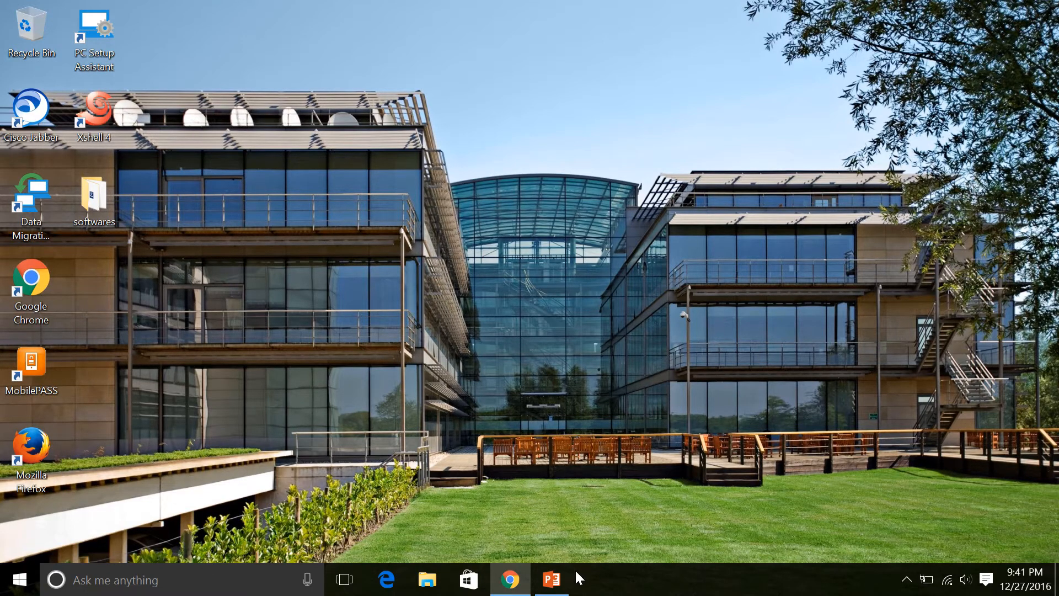
mouse_move(535, 504)
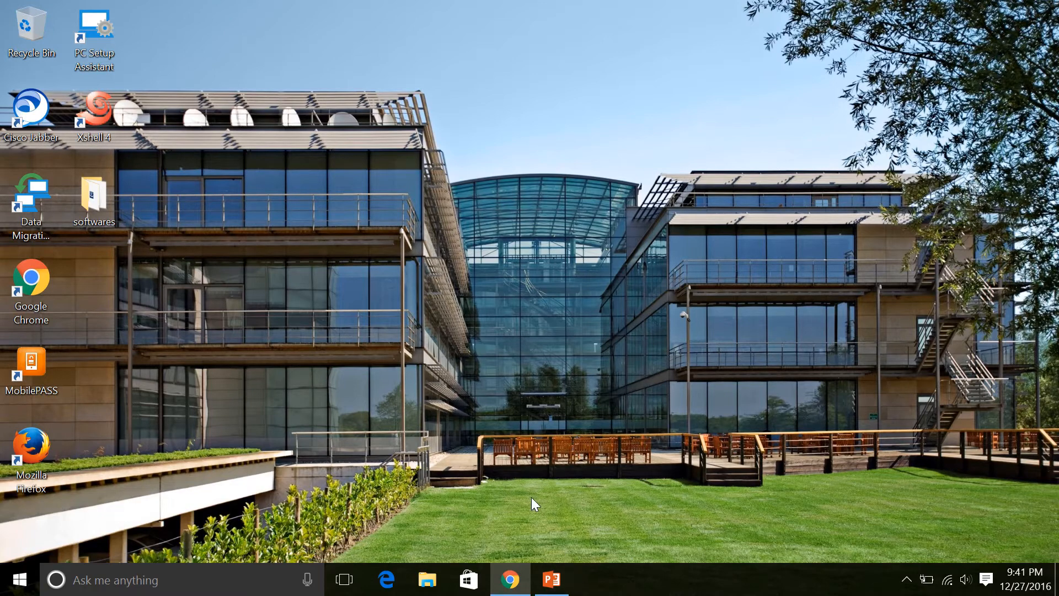
mouse_move(556, 538)
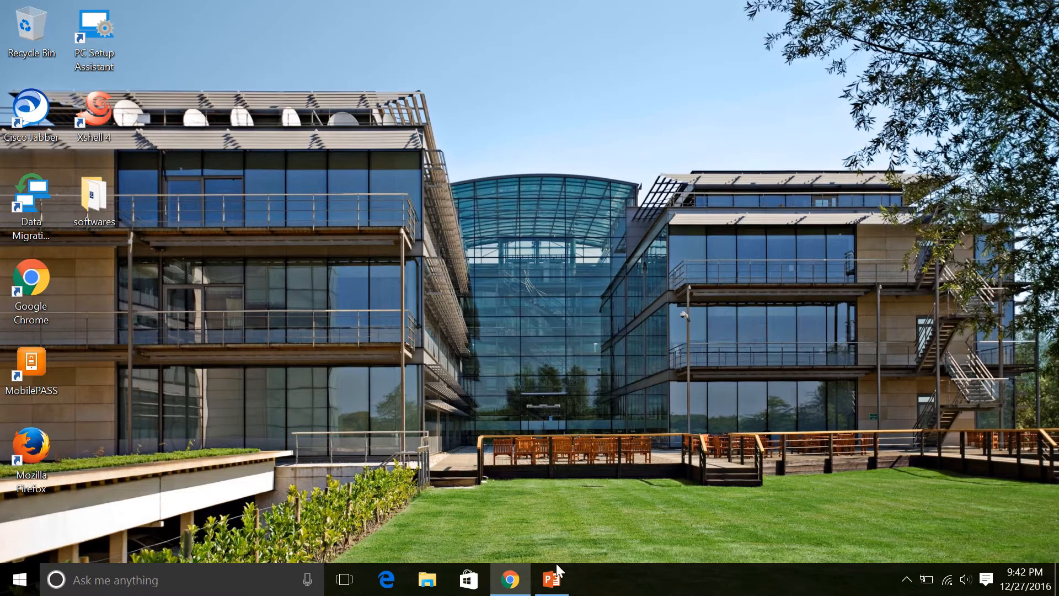
mouse_move(553, 579)
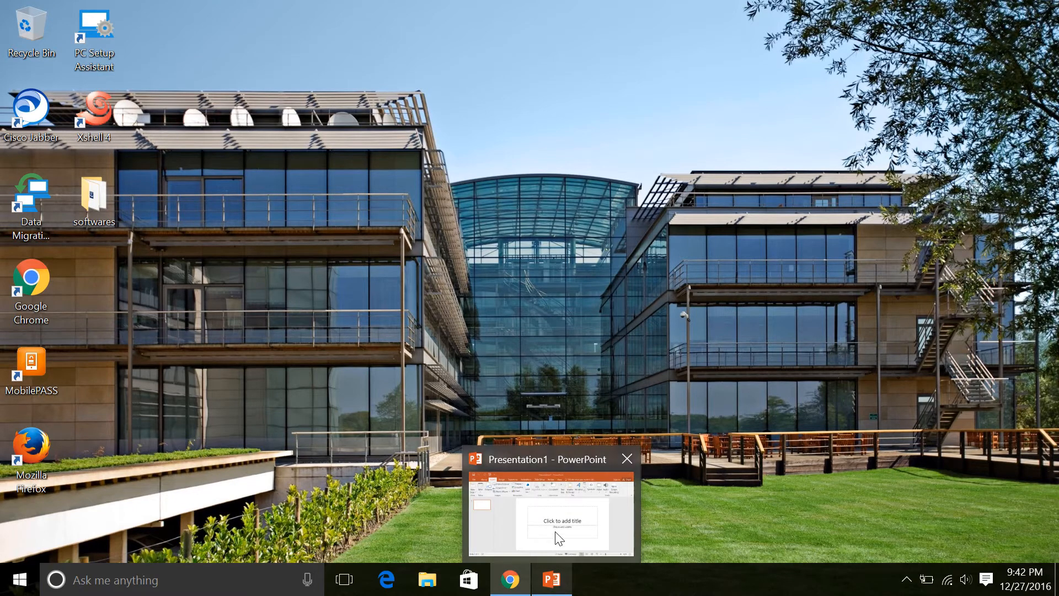
Bring the blank Presentation1 window to the front with its Insert options showing.
click(551, 512)
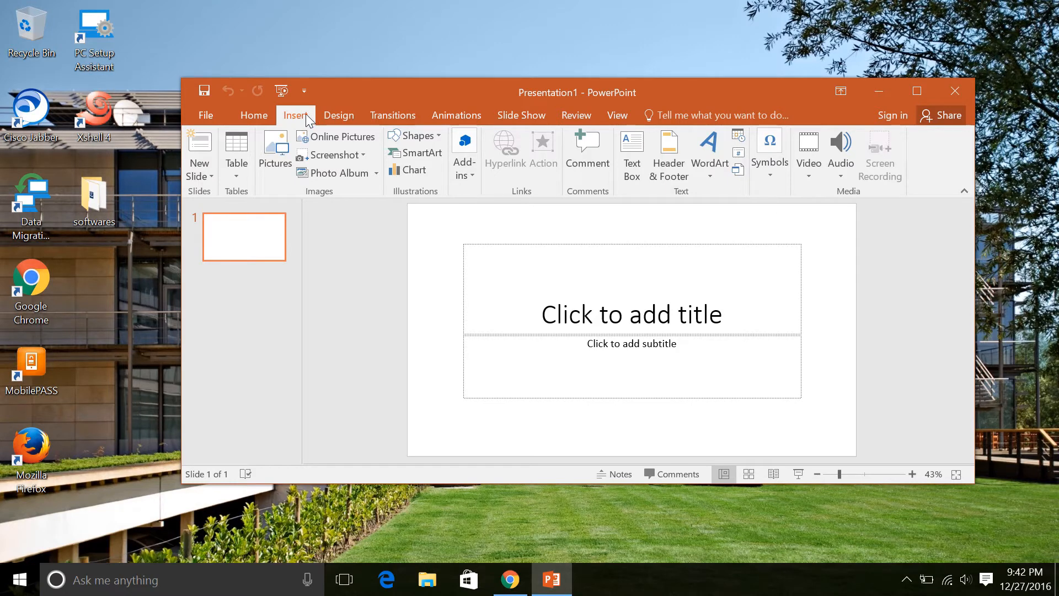
mouse_move(588, 153)
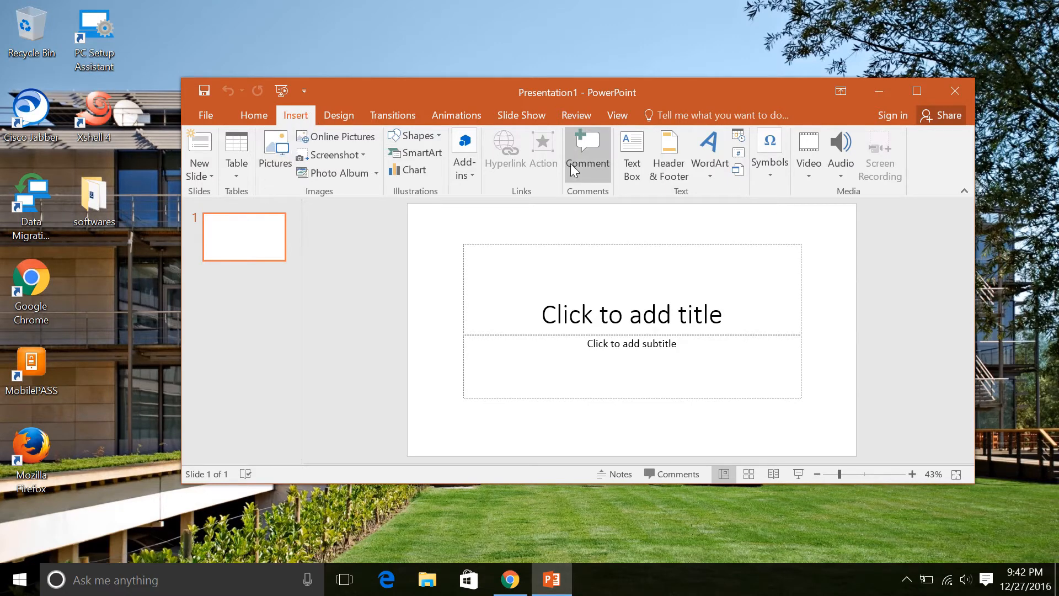
mouse_move(841, 152)
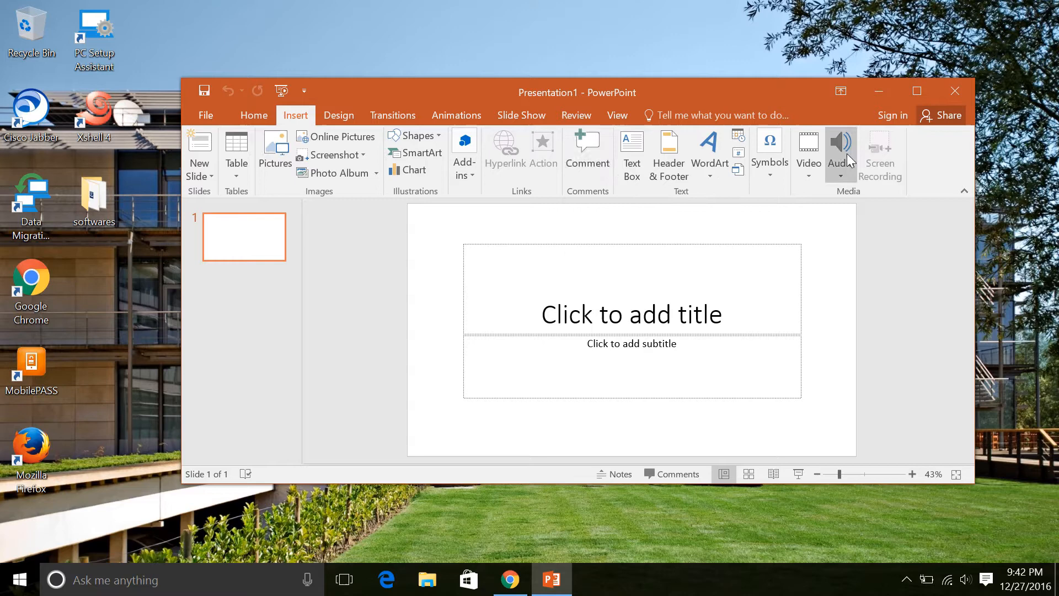
mouse_move(880, 152)
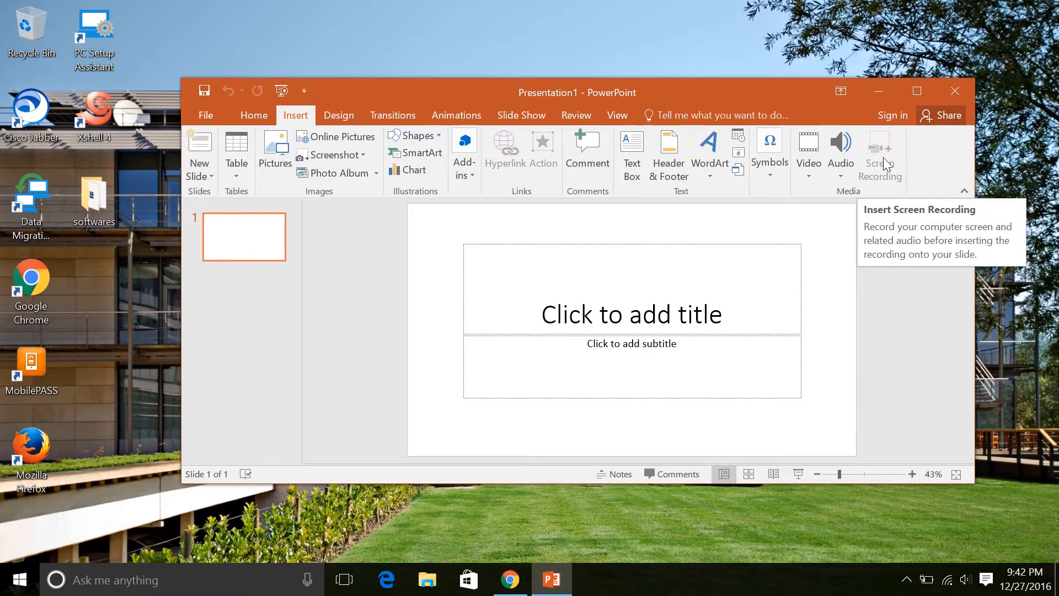
mouse_move(891, 145)
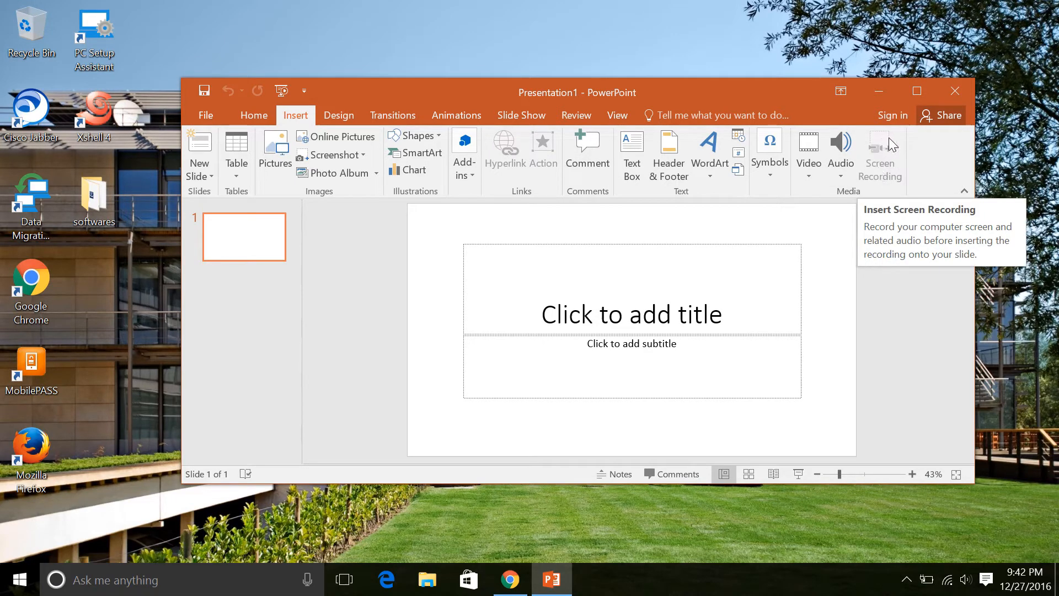
mouse_move(899, 144)
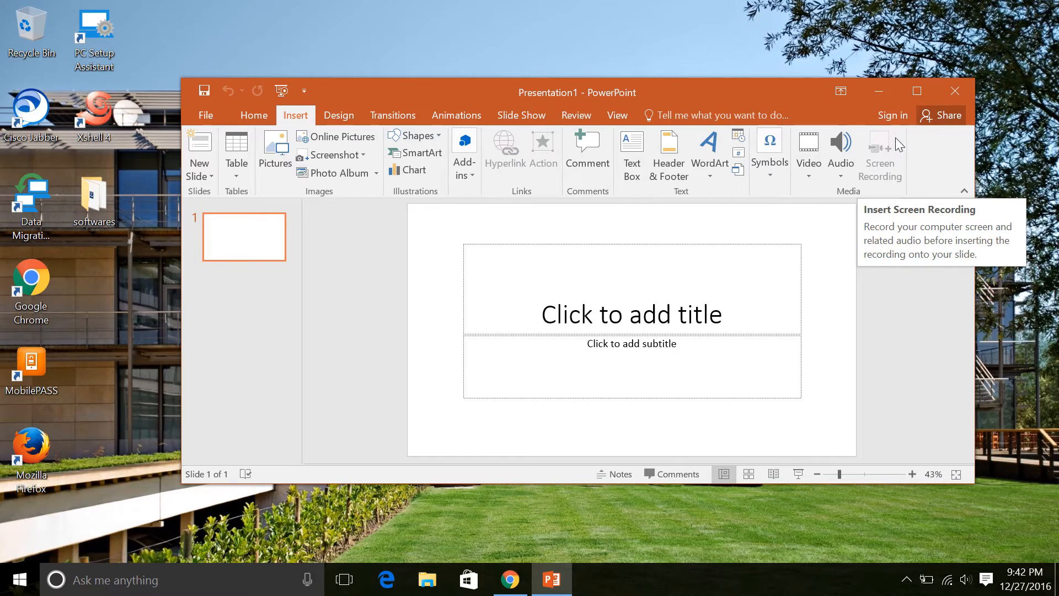
mouse_move(900, 147)
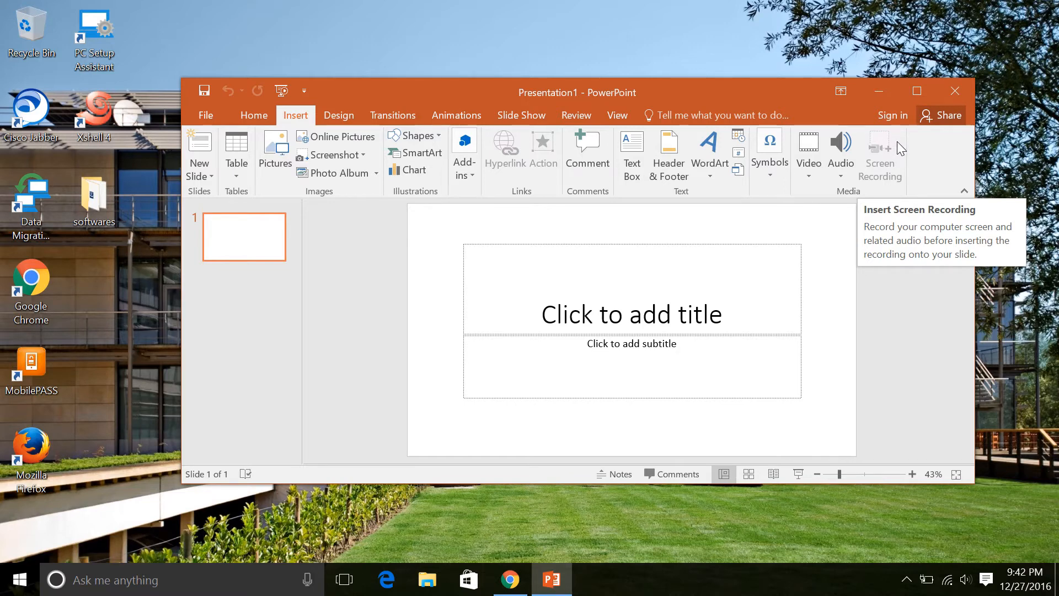
mouse_move(901, 144)
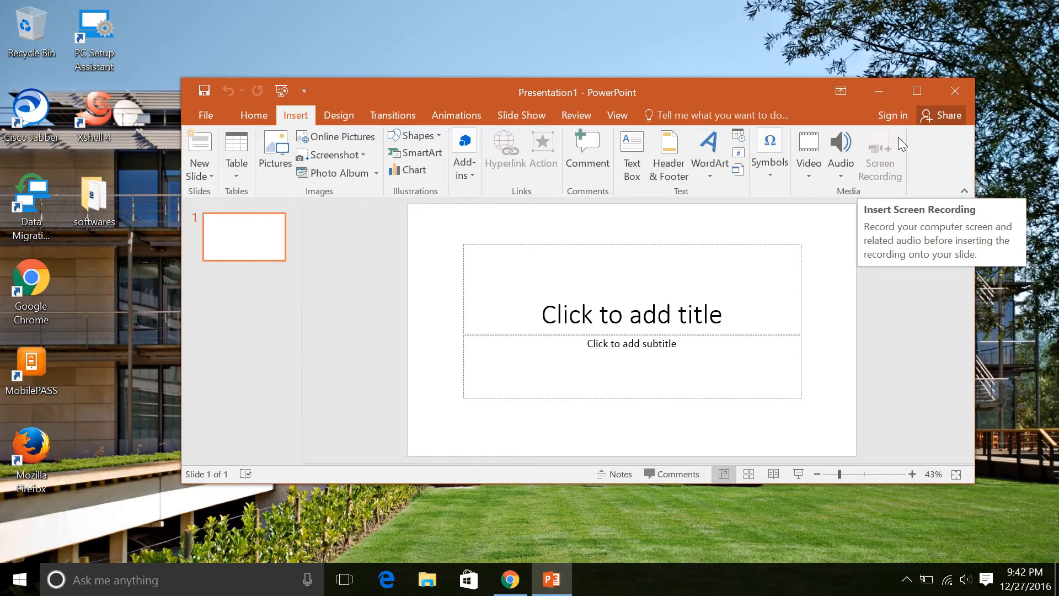
mouse_move(870, 152)
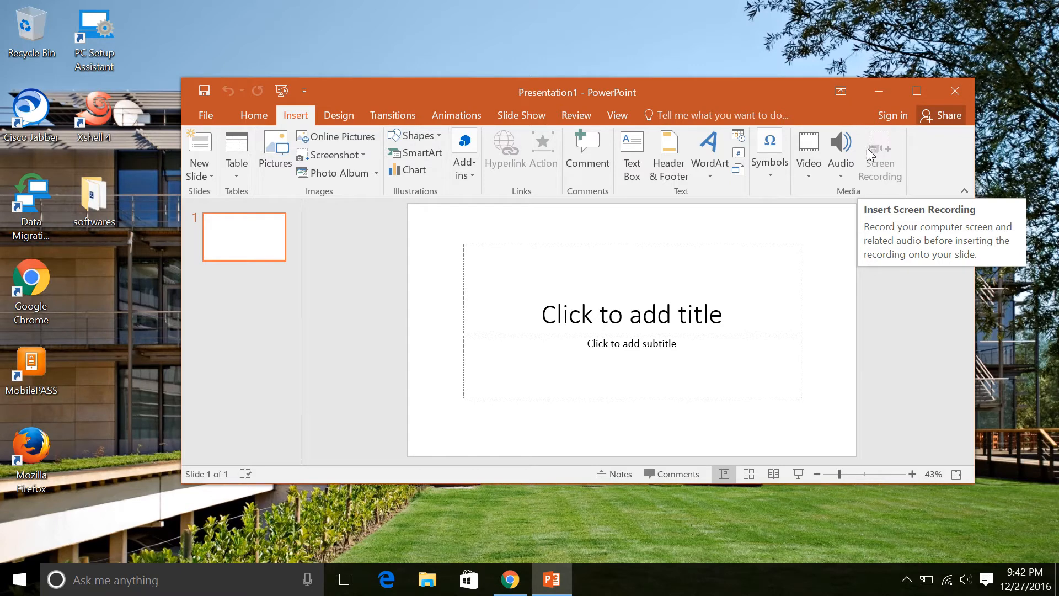
mouse_move(303, 115)
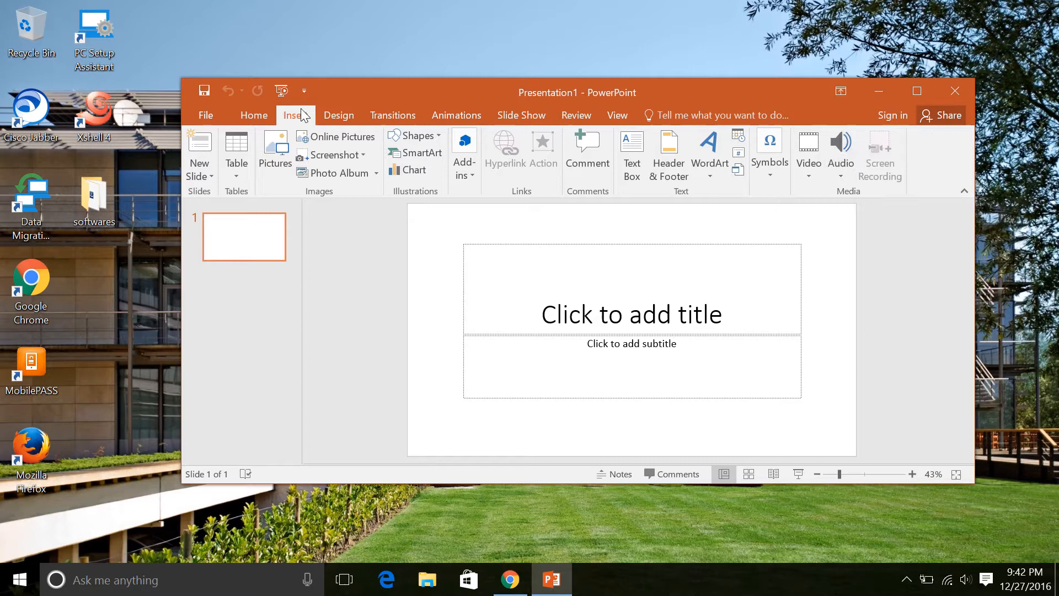
mouse_move(707, 199)
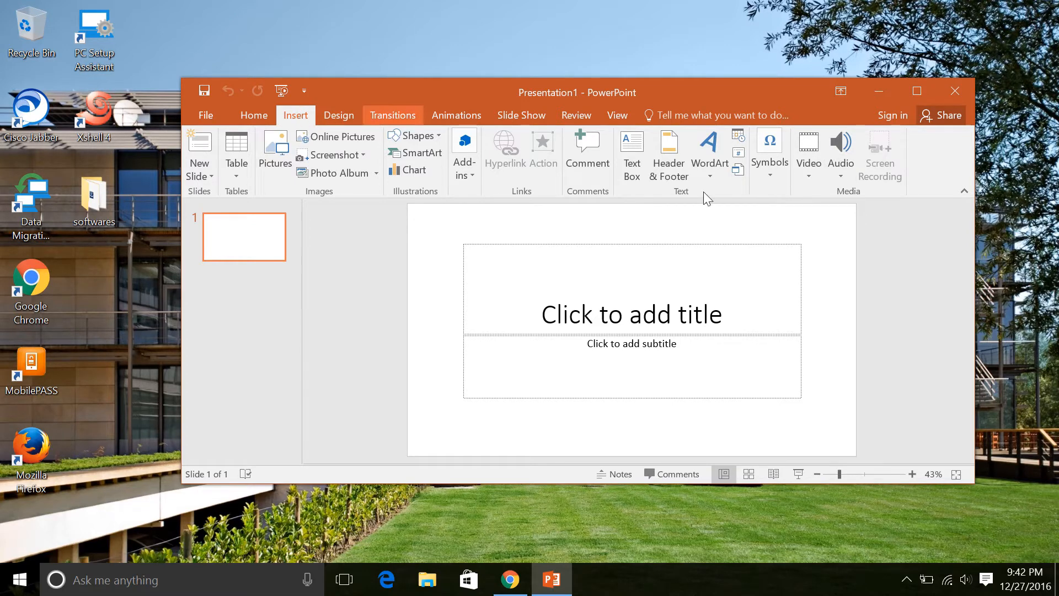
mouse_move(763, 230)
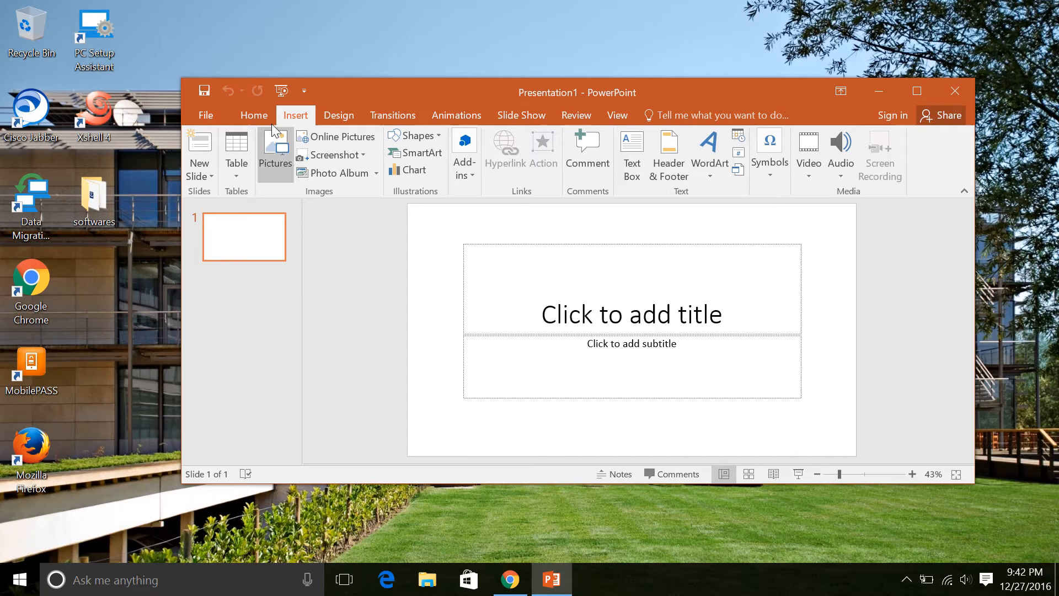
mouse_move(205, 115)
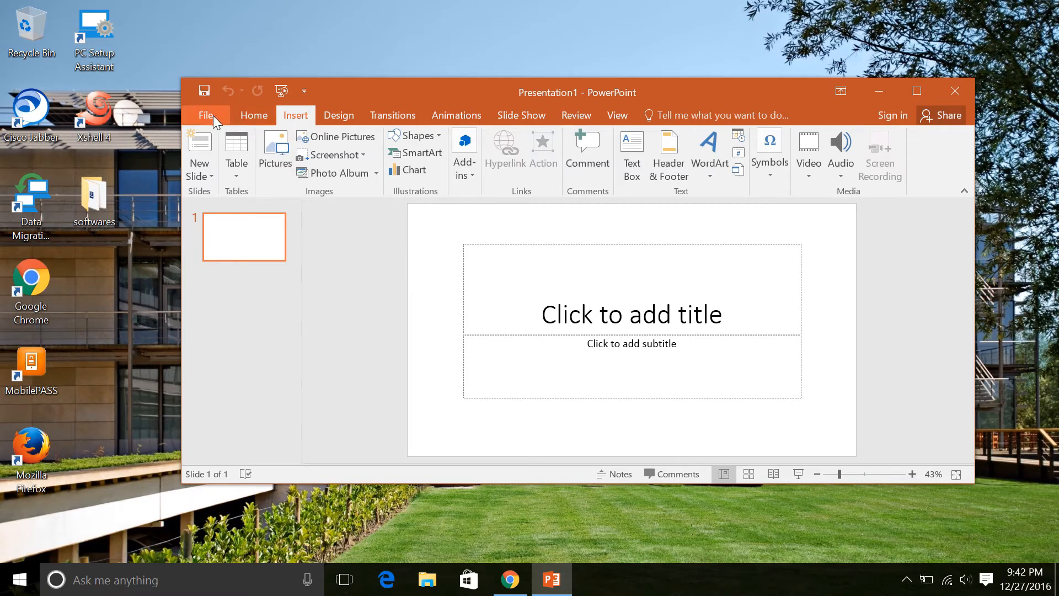
Open the File Info page for the untitled Presentation1.
click(206, 114)
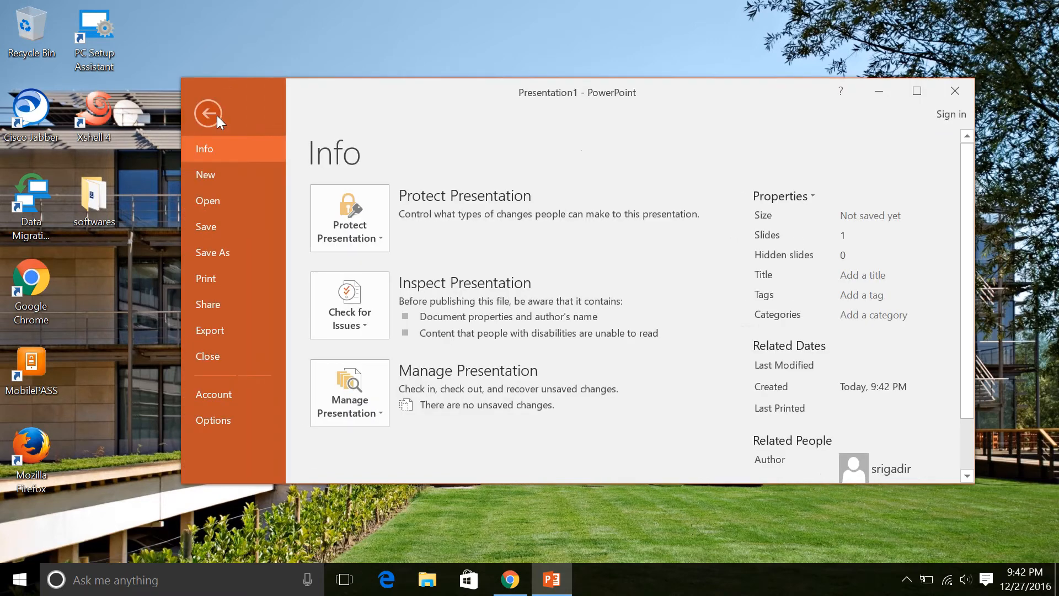
mouse_move(238, 255)
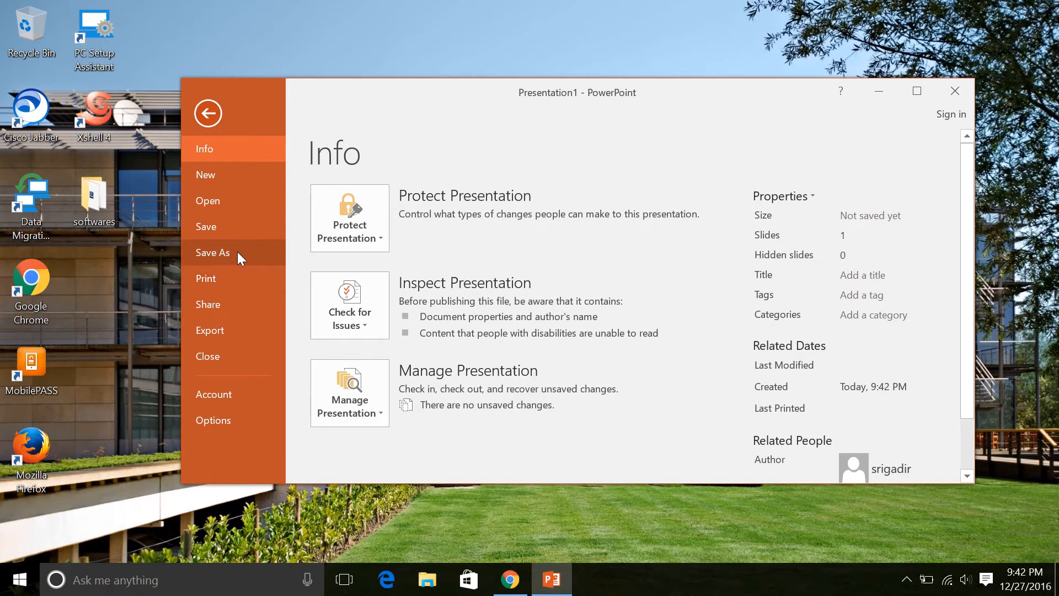
View the Save As locations, then return to the blank slide editor.
click(213, 252)
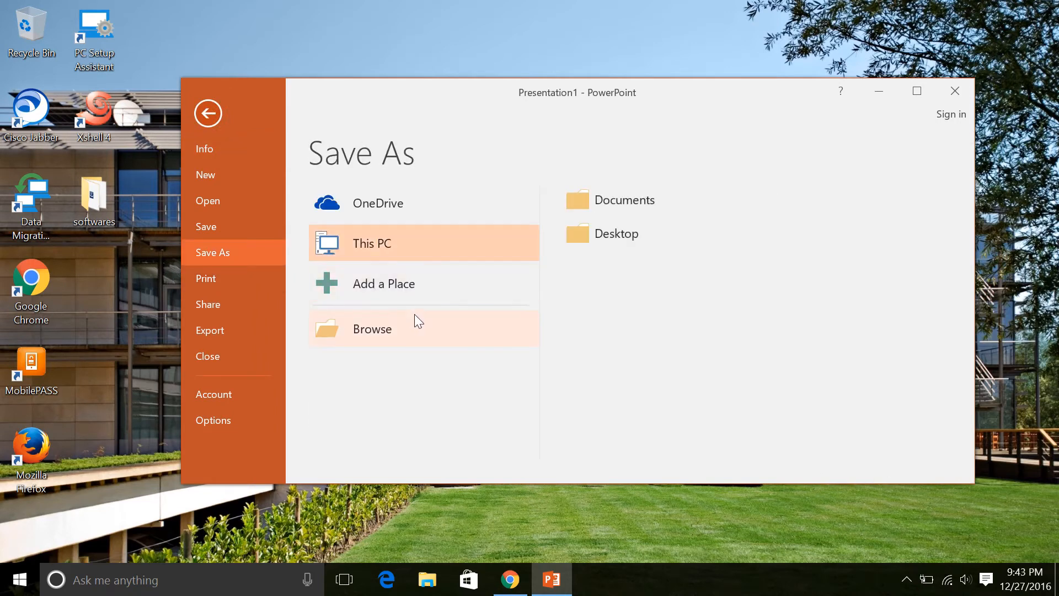
mouse_move(208, 113)
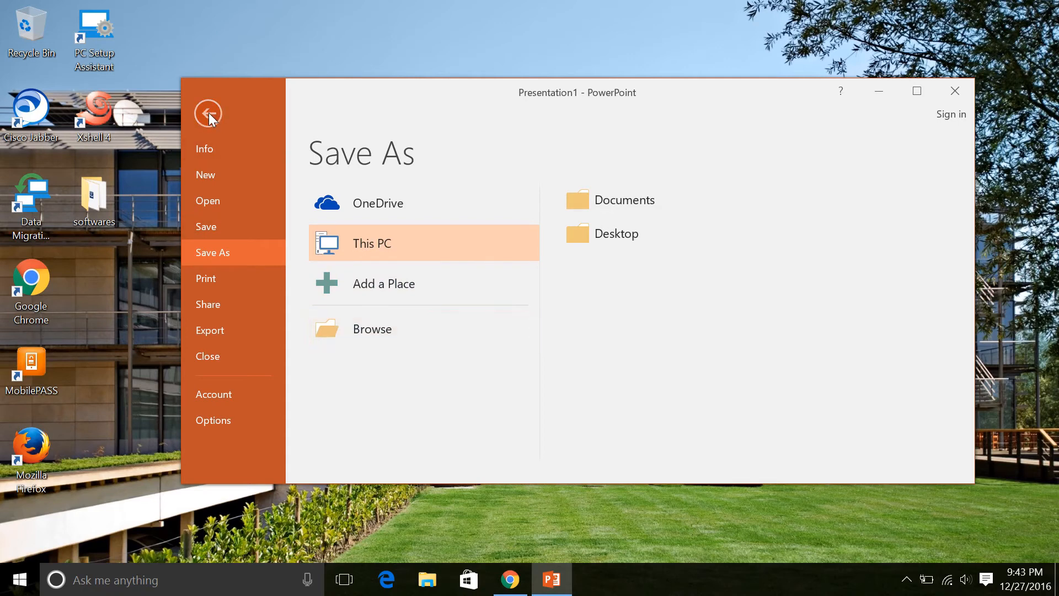
click(208, 113)
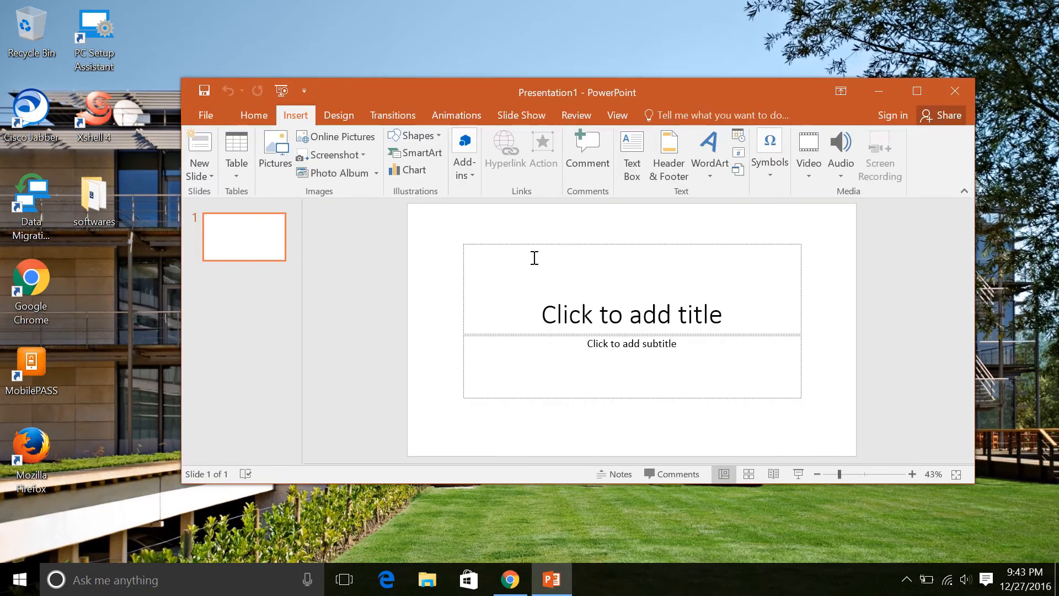
mouse_move(701, 240)
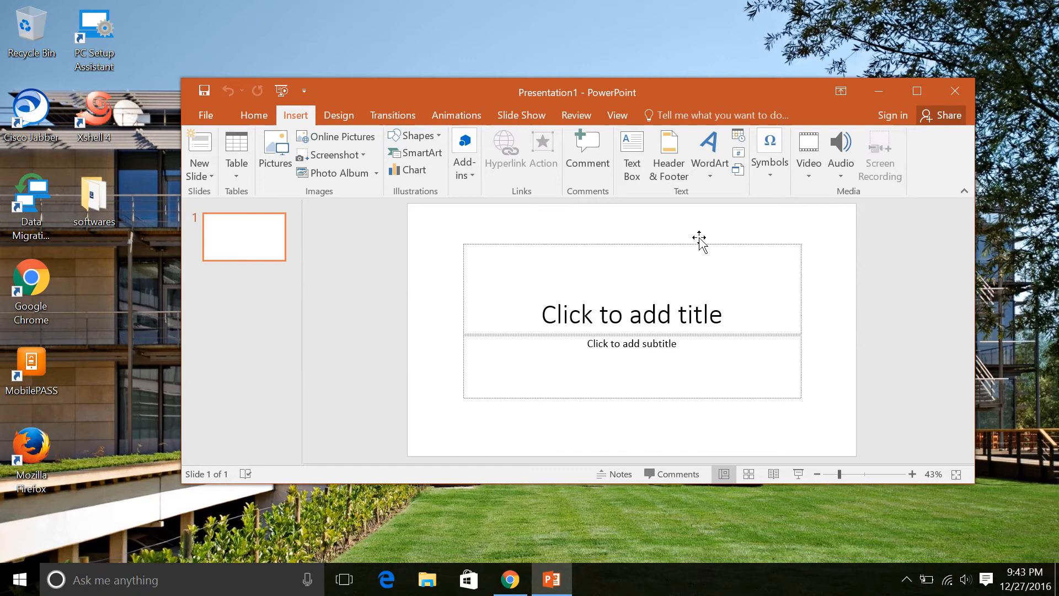
mouse_move(846, 438)
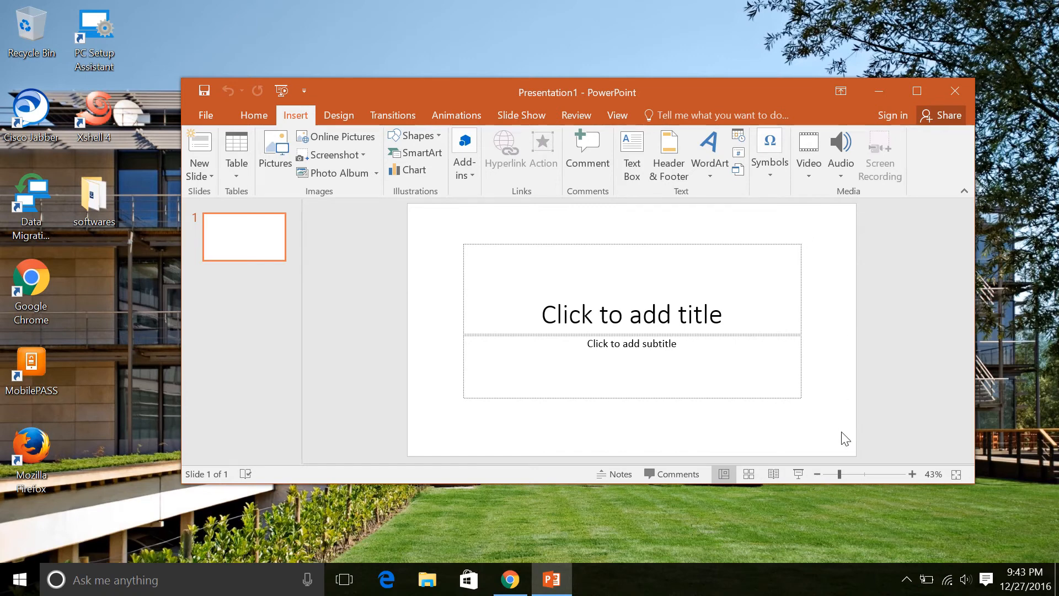
mouse_move(840, 477)
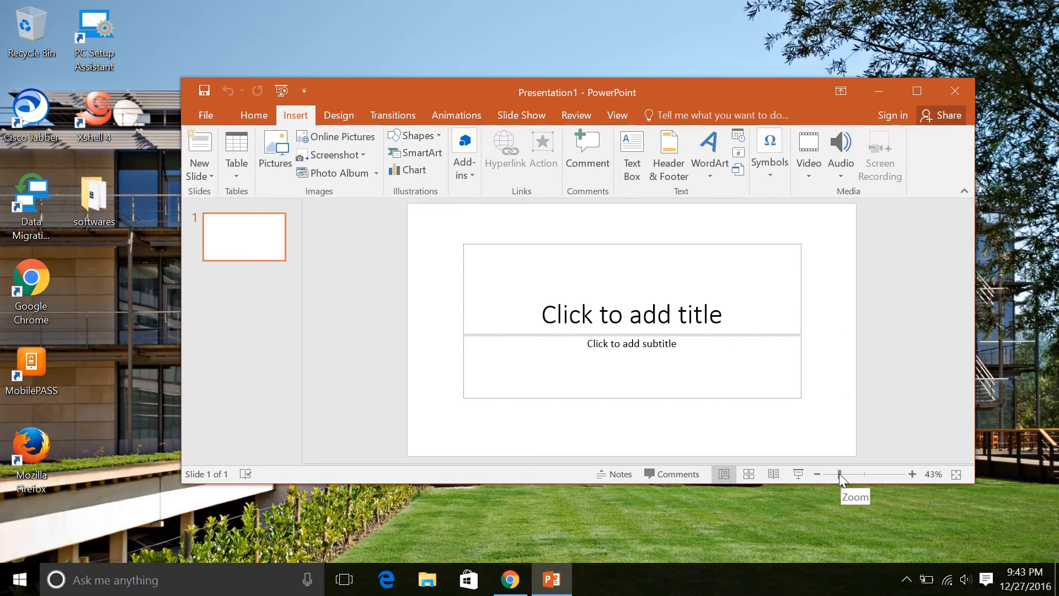
mouse_move(884, 386)
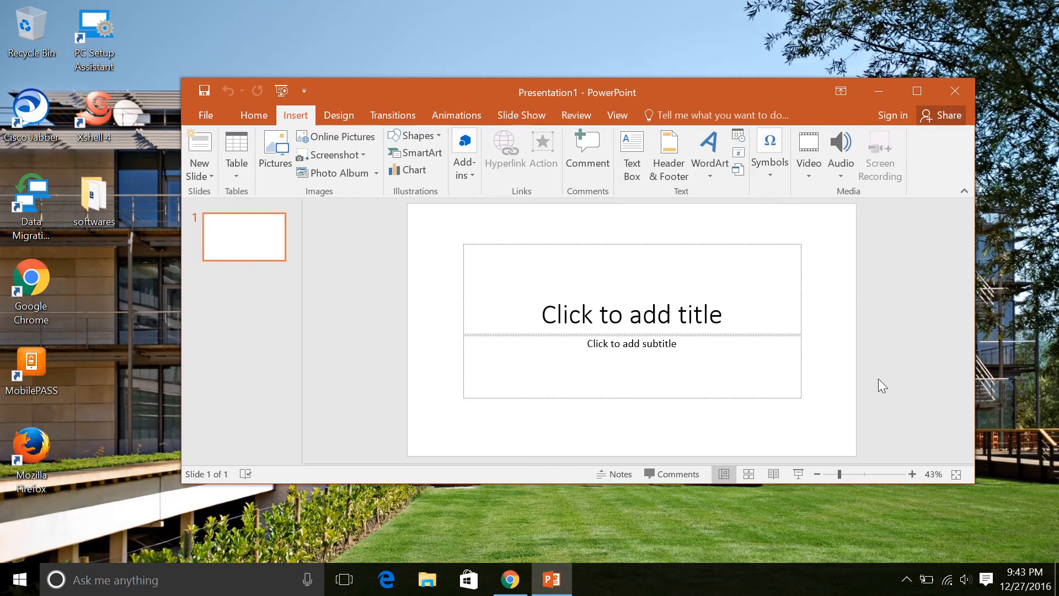
mouse_move(907, 293)
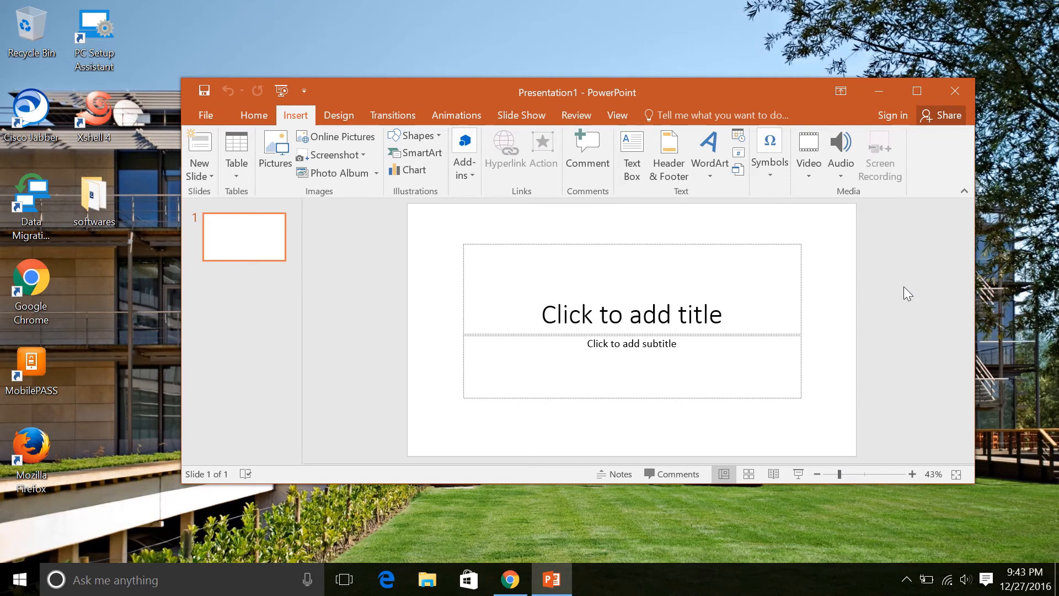
mouse_move(899, 187)
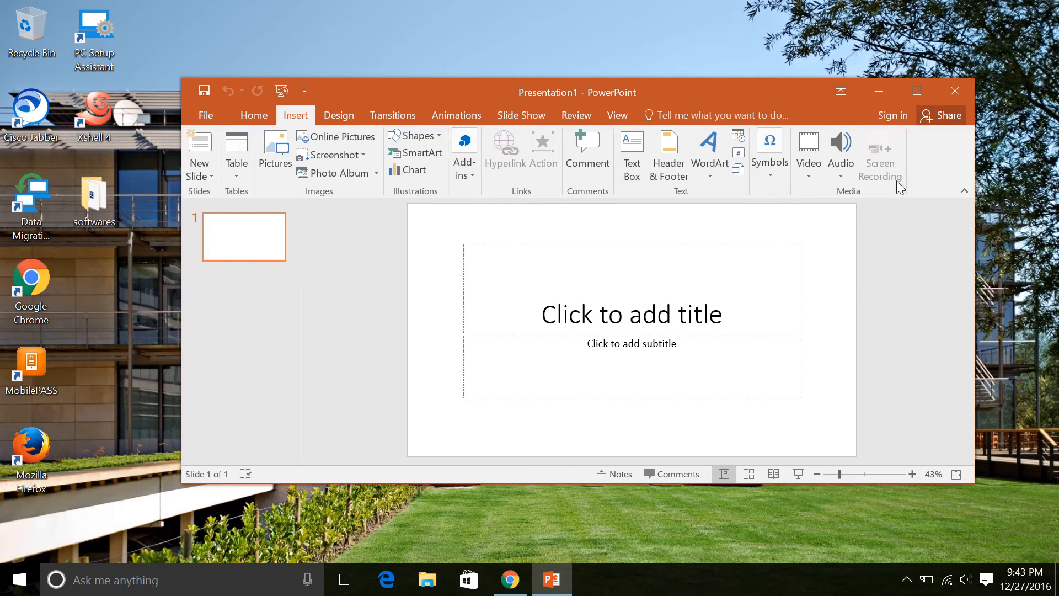
mouse_move(879, 152)
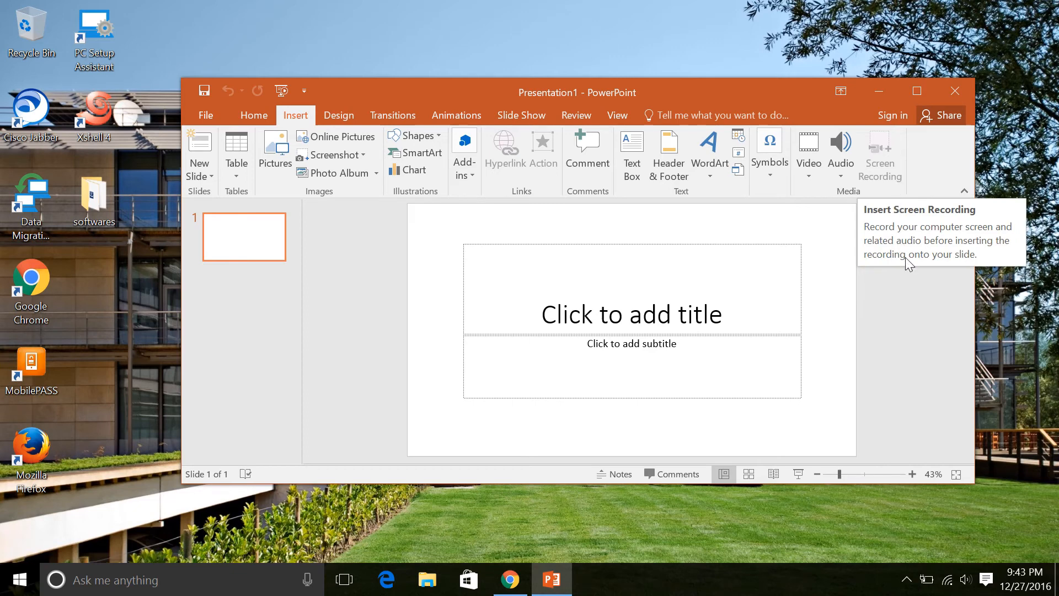
mouse_move(924, 330)
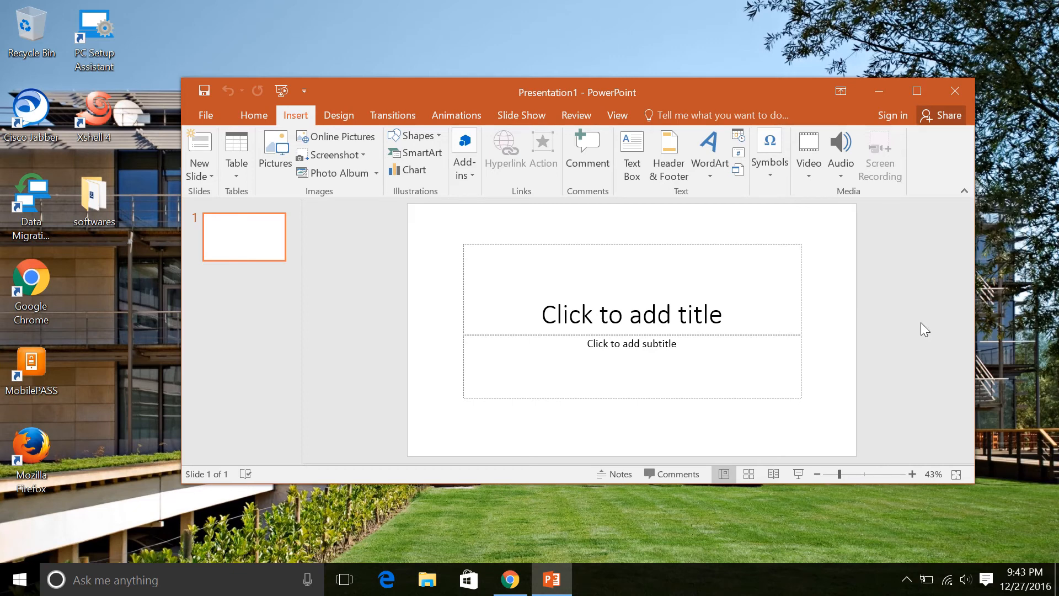